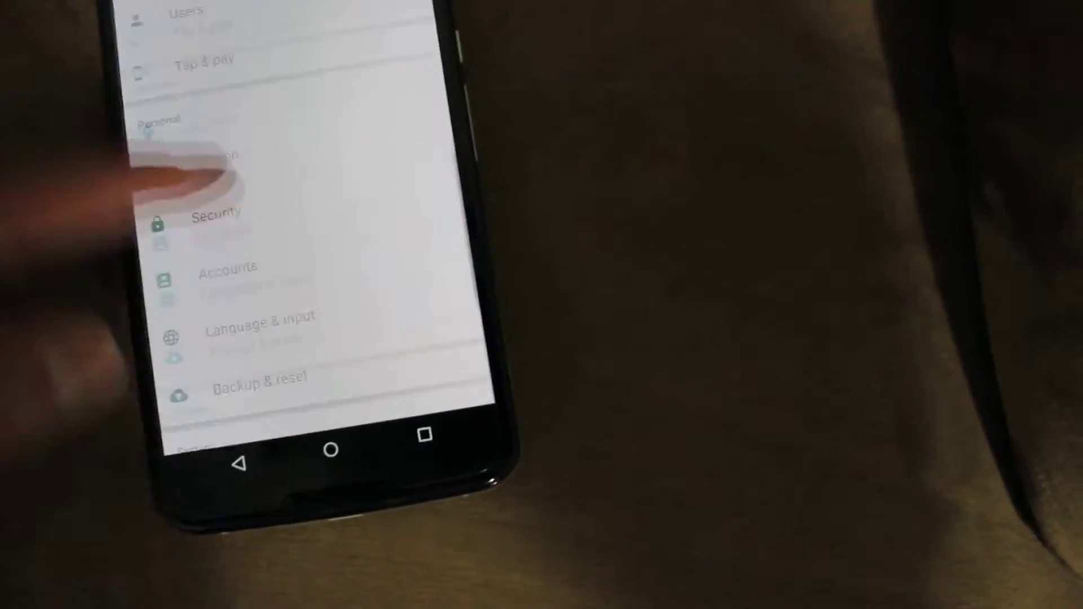
scroll(down, 3)
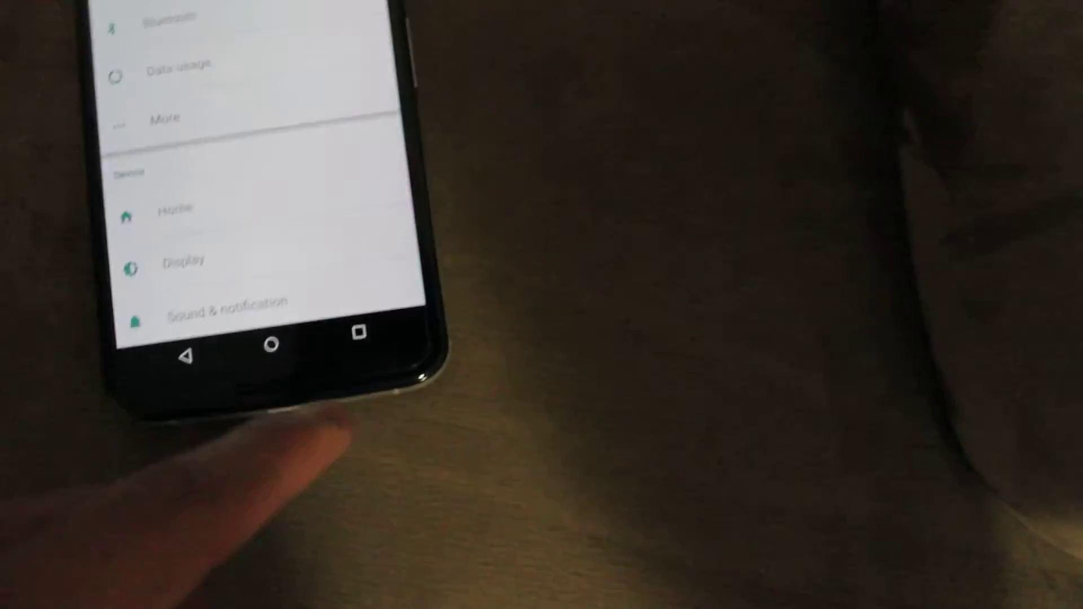